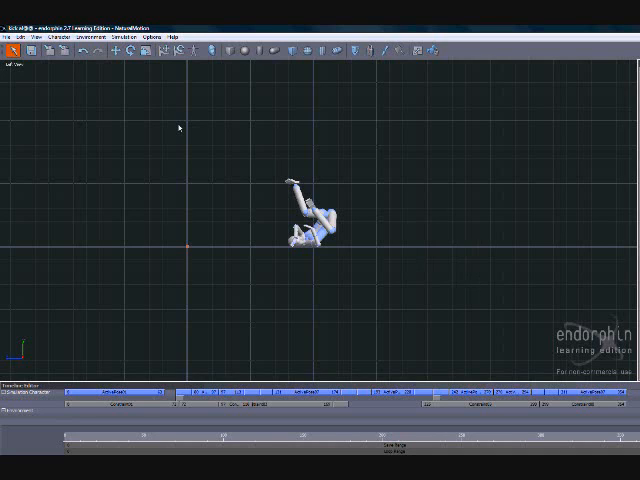
{"action": "mouse_move", "coordinate": [176, 128]}
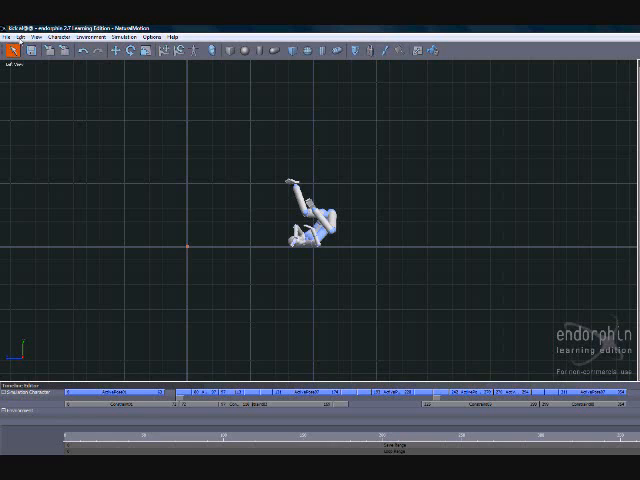
{"action": "mouse_move", "coordinate": [388, 182]}
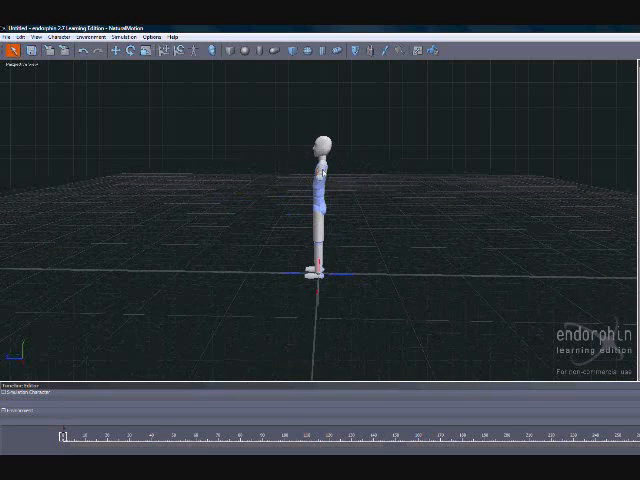
Delete the default figure, place a sphere object in the empty scene and deselect it.
{"action": "left_click", "coordinate": [24, 37]}
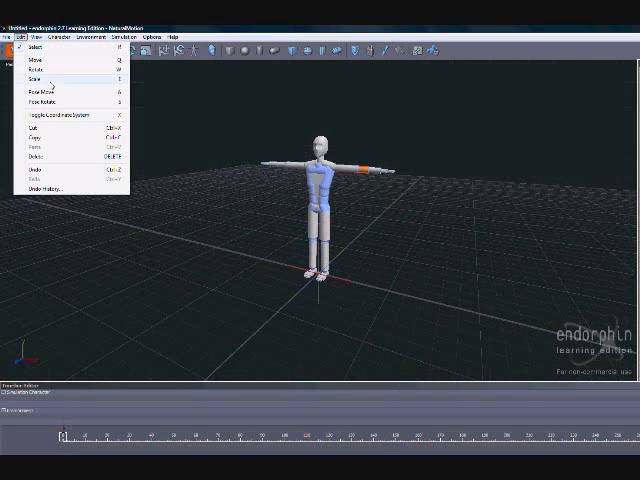
{"action": "left_click", "coordinate": [31, 159]}
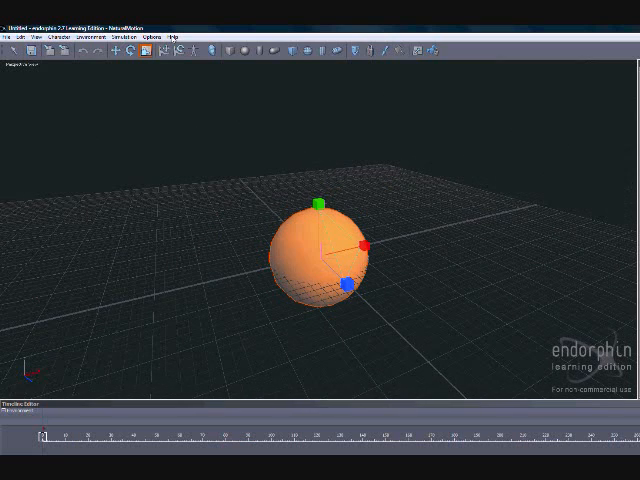
{"action": "left_click", "coordinate": [113, 50]}
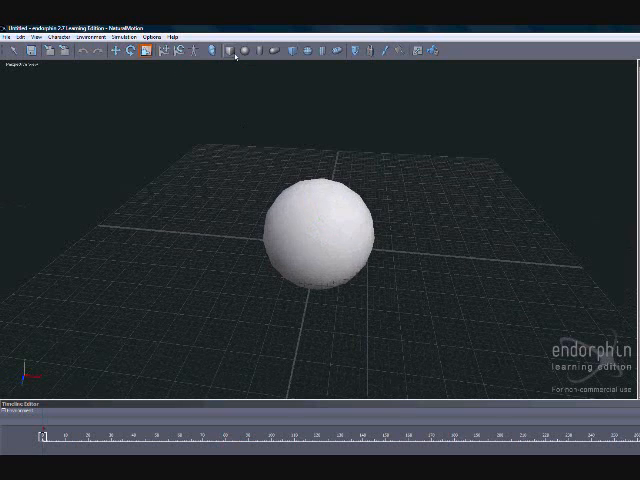
{"action": "mouse_move", "coordinate": [395, 150]}
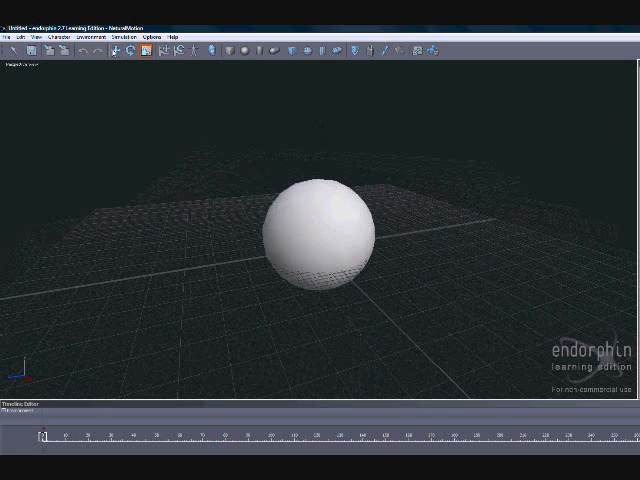
Save the sphere setup via Save Environment, then begin opening another scene.
{"action": "left_click", "coordinate": [97, 36]}
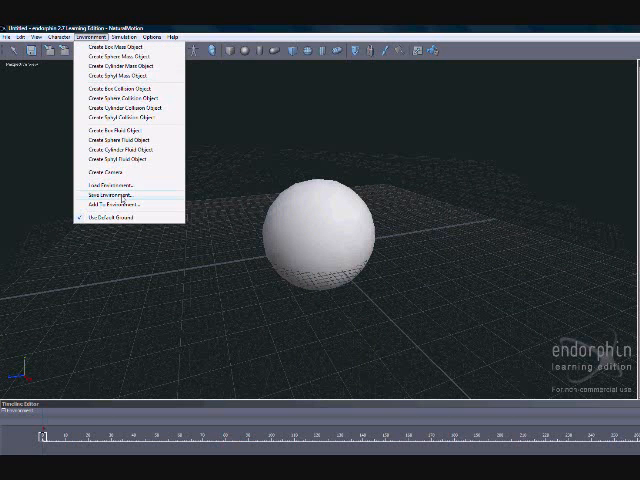
{"action": "left_click", "coordinate": [107, 183]}
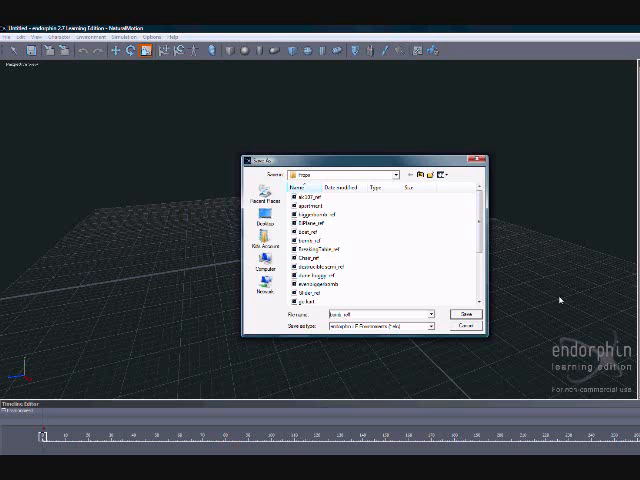
{"action": "left_click", "coordinate": [459, 313]}
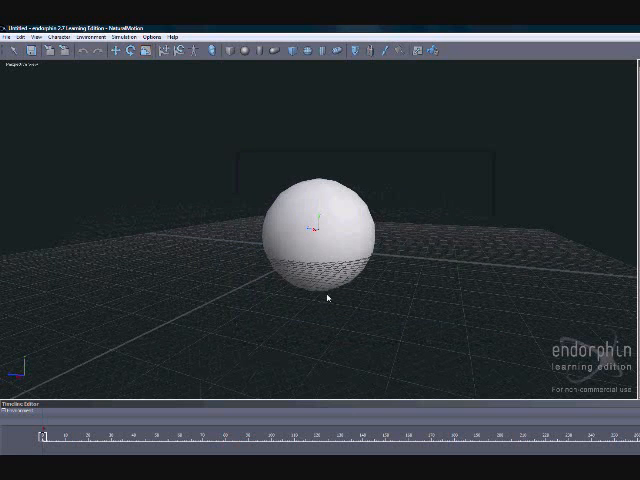
{"action": "left_click", "coordinate": [12, 37]}
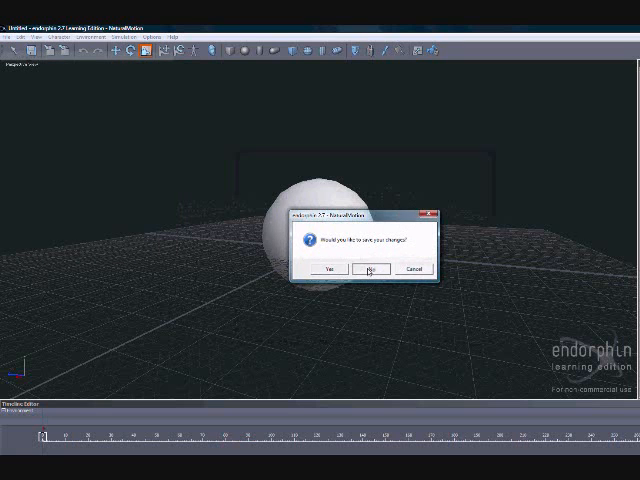
Discard the sphere scene's changes and open a scene from the Sample Scenes folder.
{"action": "left_click", "coordinate": [371, 269]}
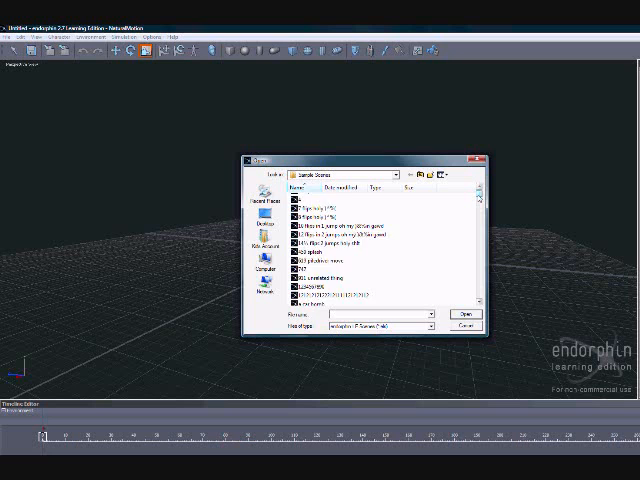
{"action": "scroll", "scroll_direction": "down", "scroll_amount": 3}
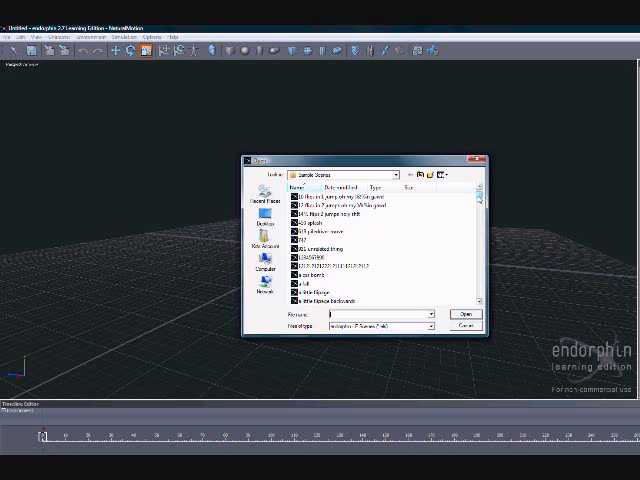
{"action": "scroll", "scroll_direction": "down", "scroll_amount": 3}
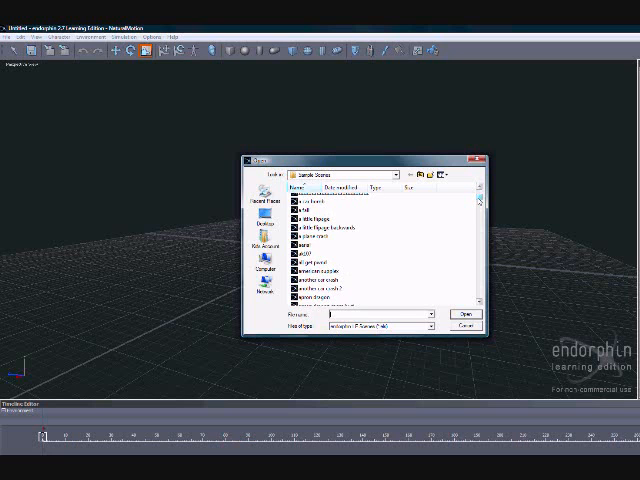
{"action": "scroll", "scroll_direction": "down", "scroll_amount": 3}
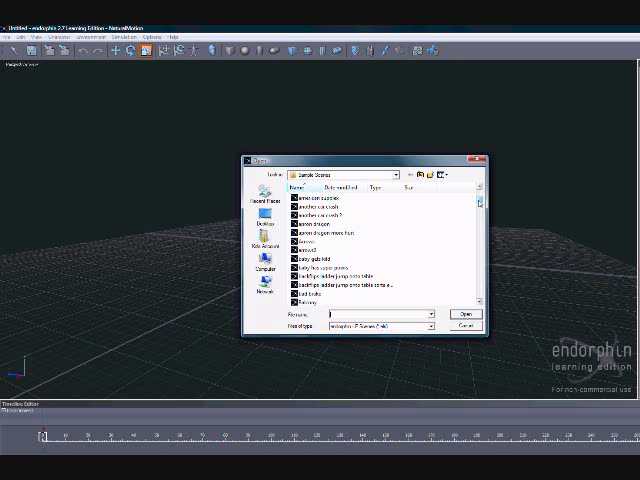
{"action": "scroll", "scroll_direction": "down", "scroll_amount": 3}
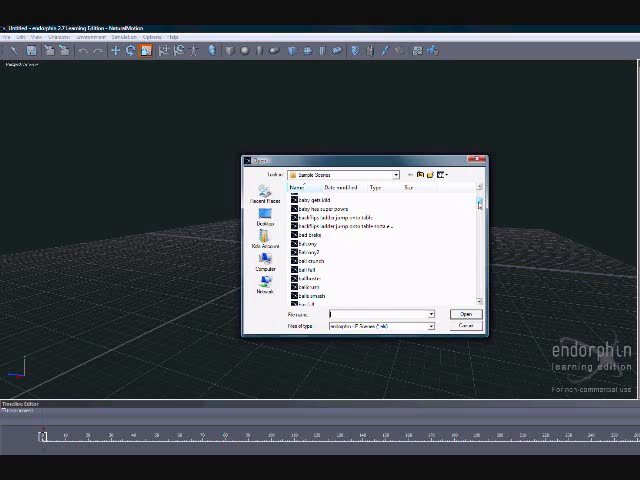
{"action": "scroll", "scroll_direction": "down", "scroll_amount": 3}
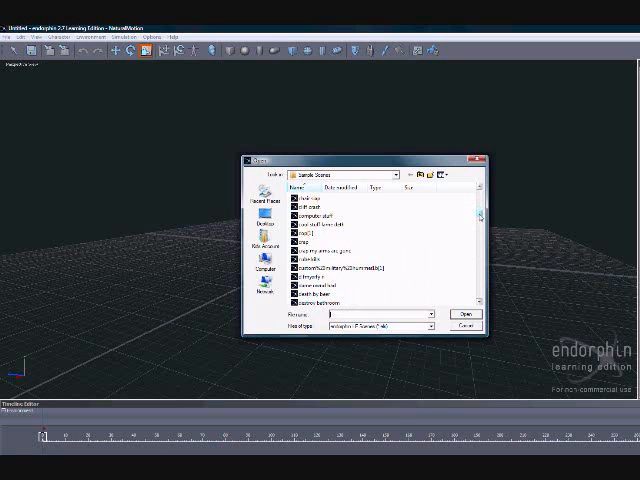
{"action": "scroll", "scroll_direction": "down", "scroll_amount": 3}
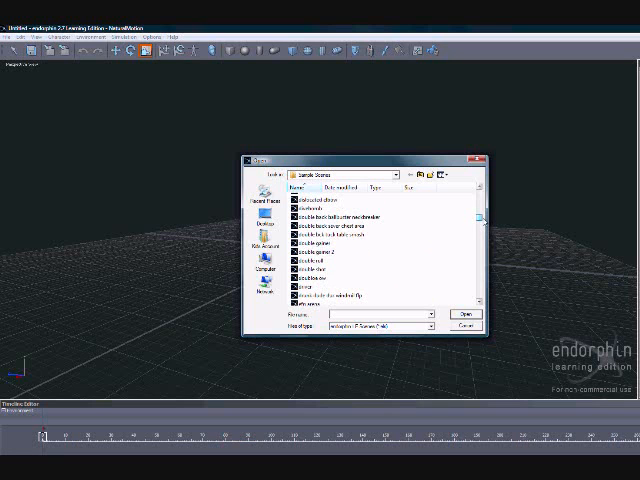
{"action": "scroll", "scroll_direction": "up", "scroll_amount": 3}
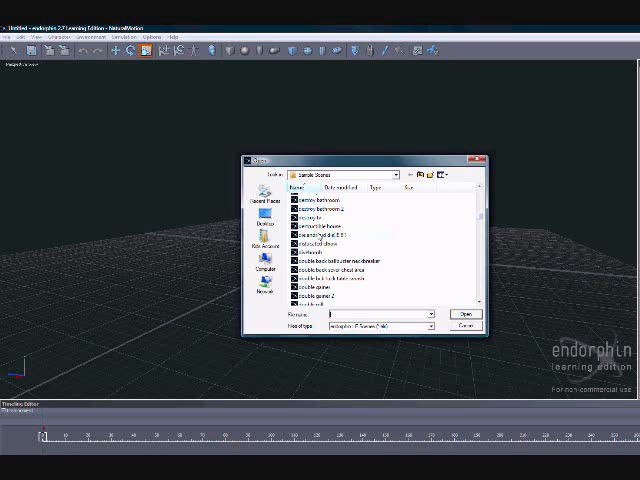
{"action": "left_click", "coordinate": [463, 314]}
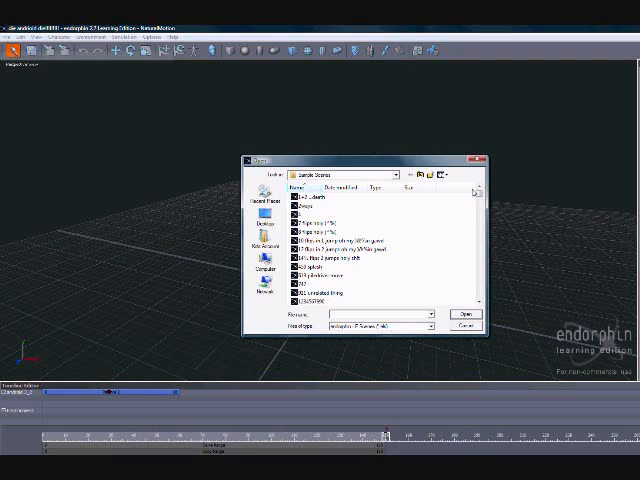
{"action": "scroll", "scroll_direction": "down", "scroll_amount": 3}
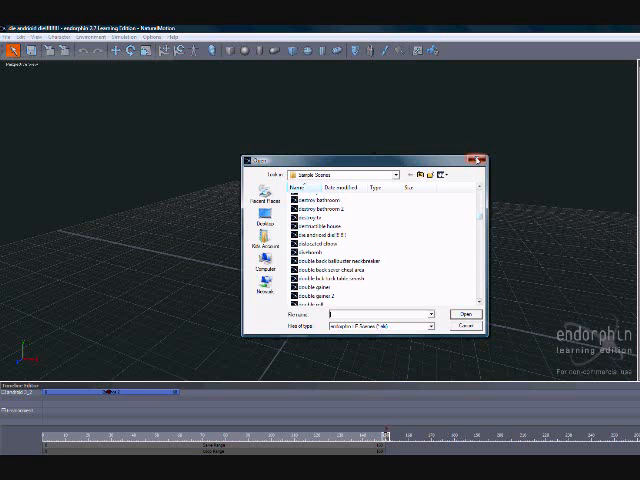
Start a fresh scene and add bomb_ref from Simulation Characters.
{"action": "left_click", "coordinate": [464, 314]}
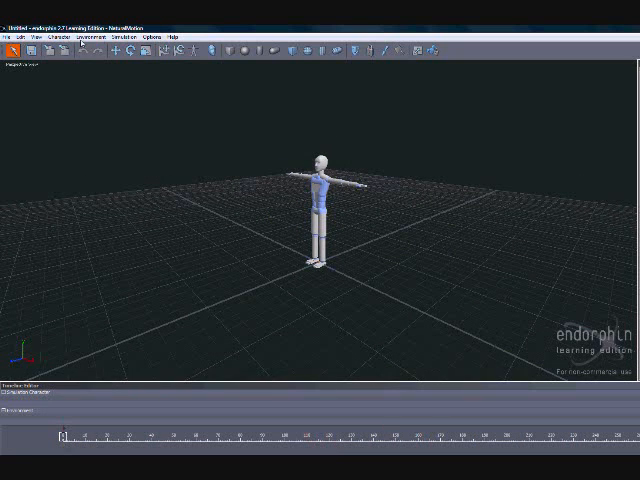
{"action": "left_click", "coordinate": [95, 39]}
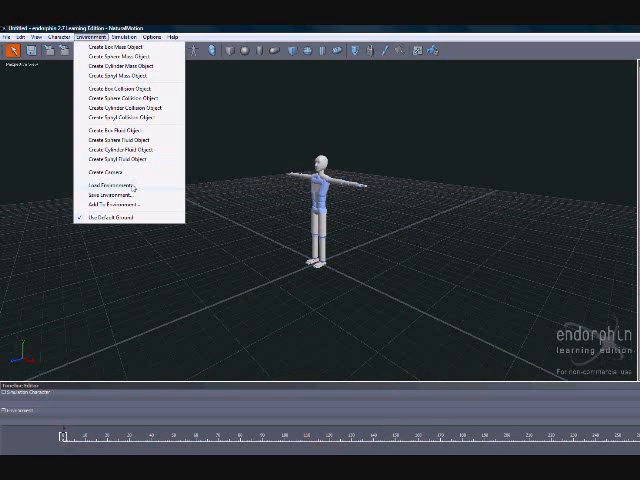
{"action": "mouse_move", "coordinate": [275, 70]}
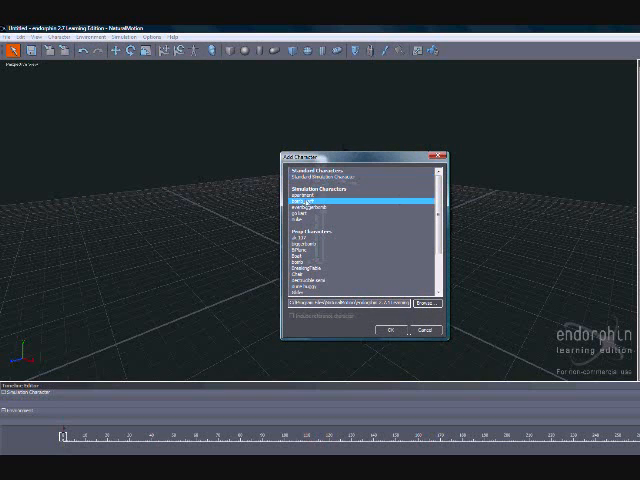
{"action": "left_click", "coordinate": [390, 329]}
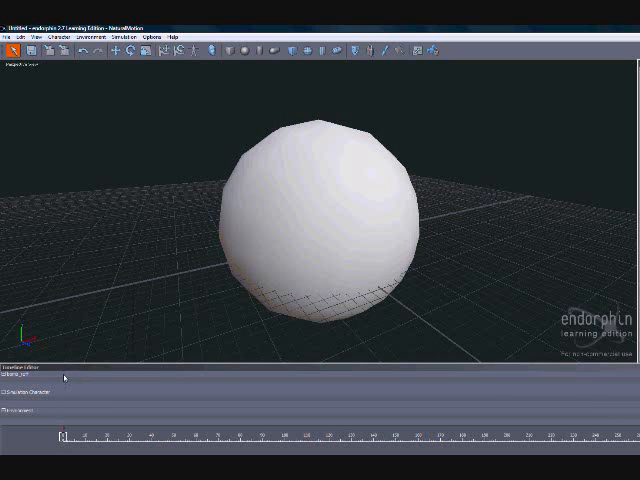
Create simulation events on the bomb_ref and figure tracks, then return playback to an early frame.
{"action": "right_click", "coordinate": [63, 378]}
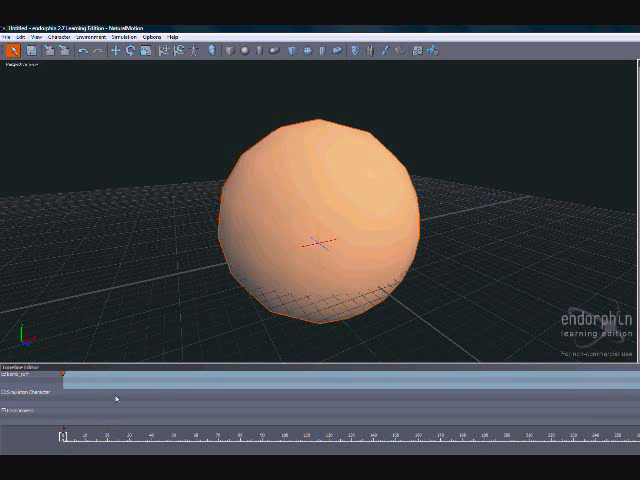
{"action": "right_click", "coordinate": [217, 214]}
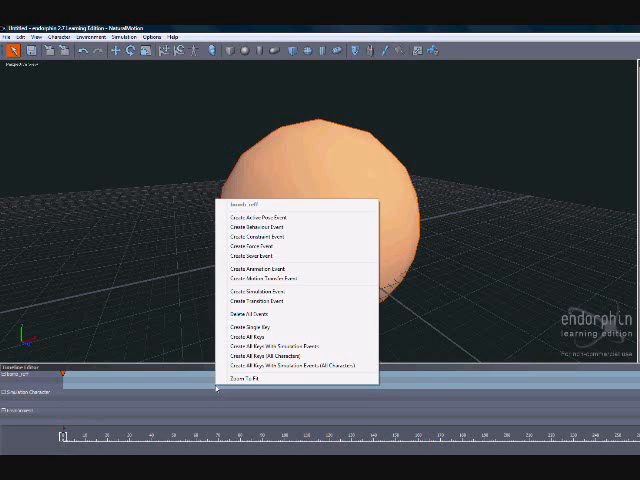
{"action": "mouse_move", "coordinate": [256, 272]}
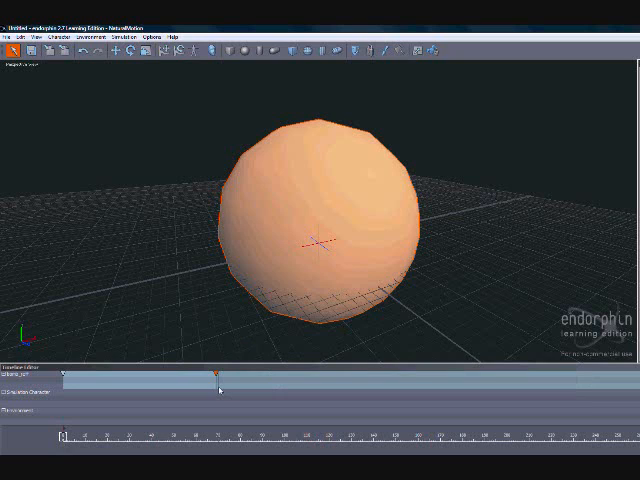
{"action": "right_click", "coordinate": [215, 380]}
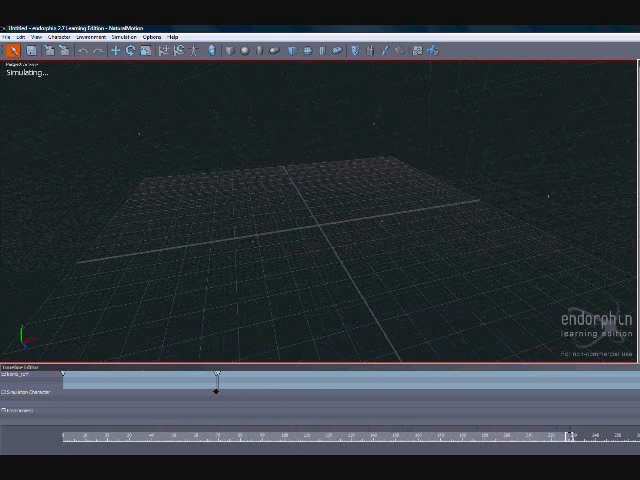
{"action": "left_click", "coordinate": [120, 431]}
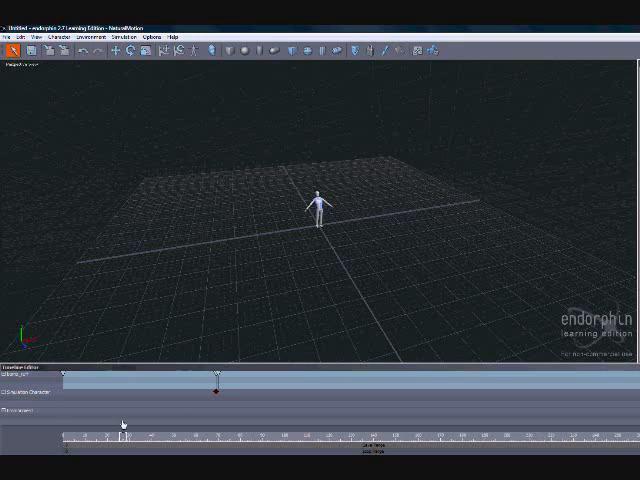